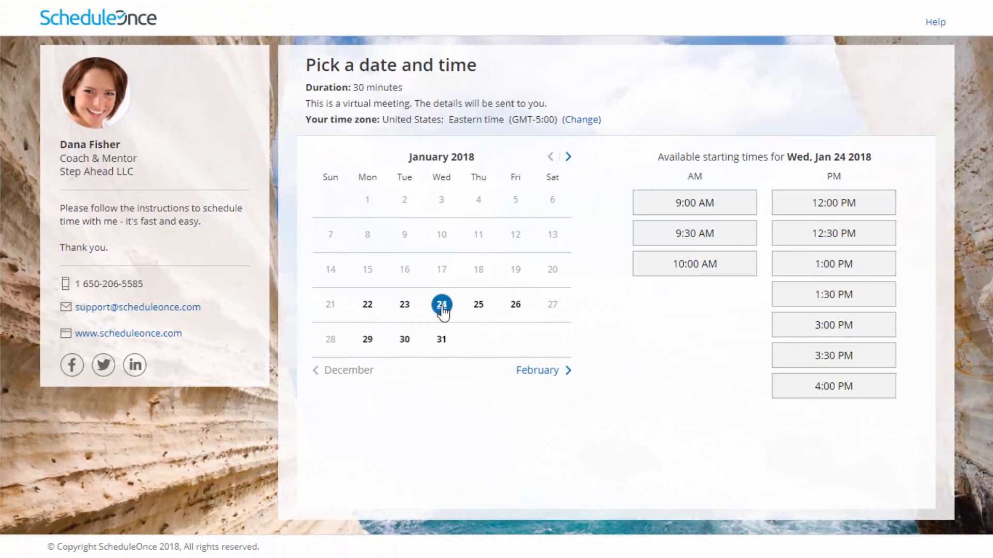
# View the available time slots for Jan 25 and then Jan 26 on the booking calendar
pyautogui.click(477, 304)
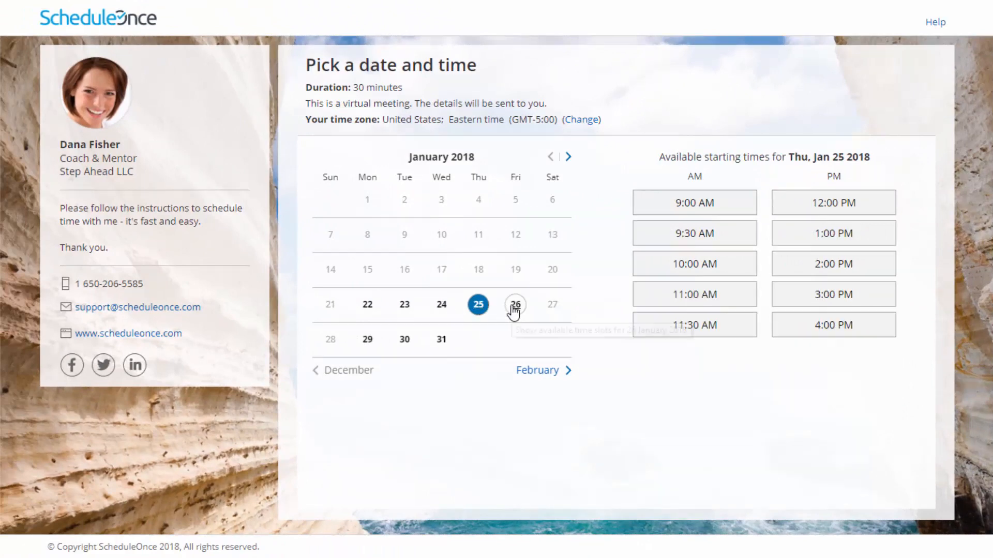
pyautogui.click(515, 304)
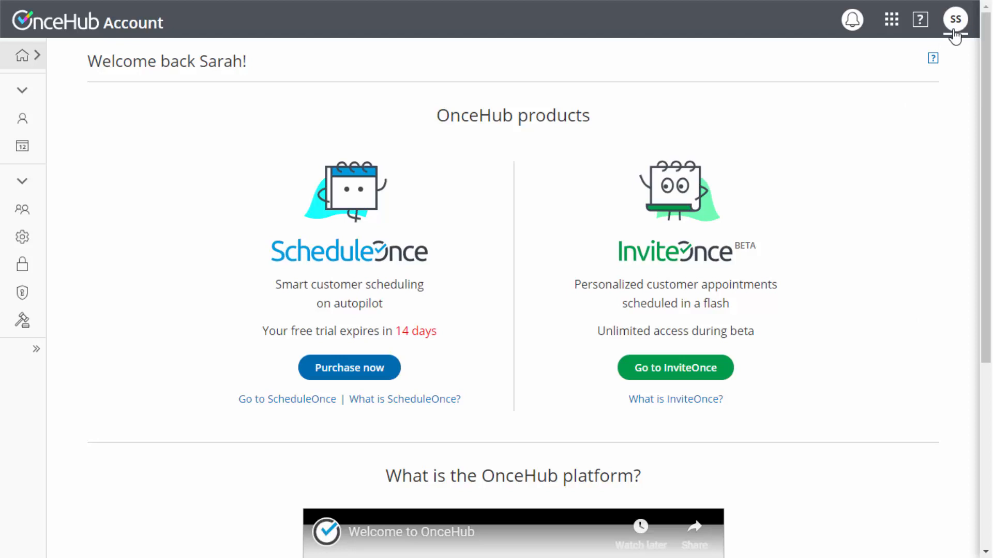
# Go to the Calendar connection settings from the SS account menu
pyautogui.click(954, 18)
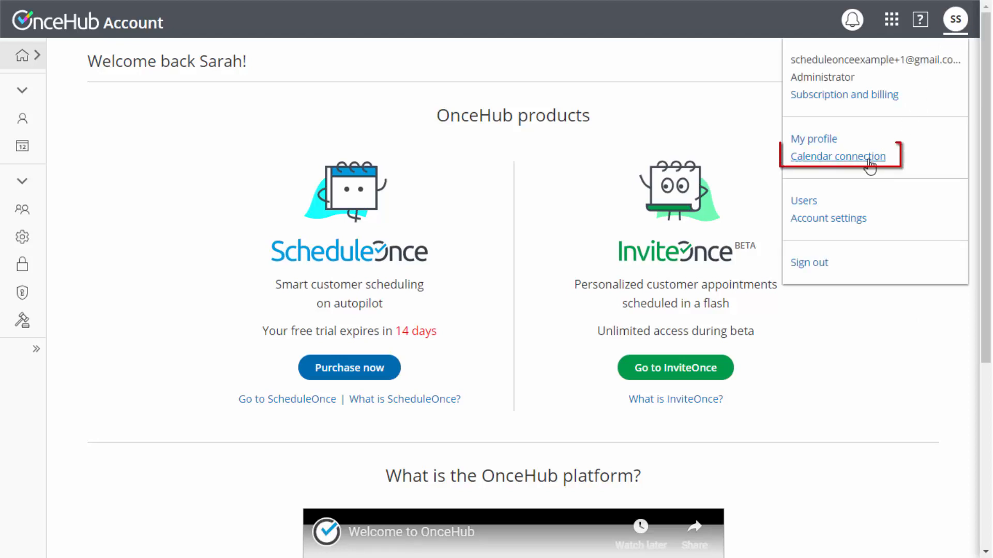
pyautogui.click(837, 156)
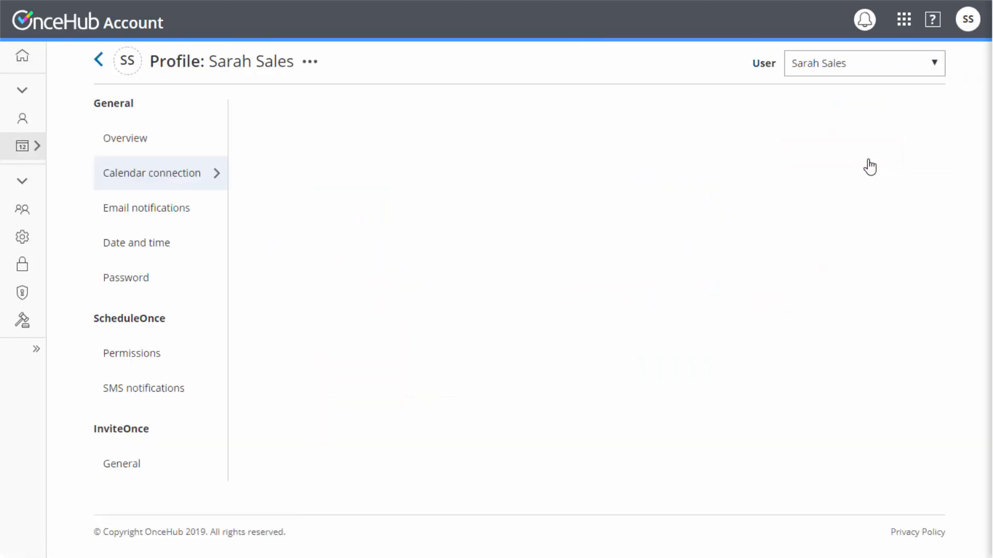
pyautogui.click(151, 173)
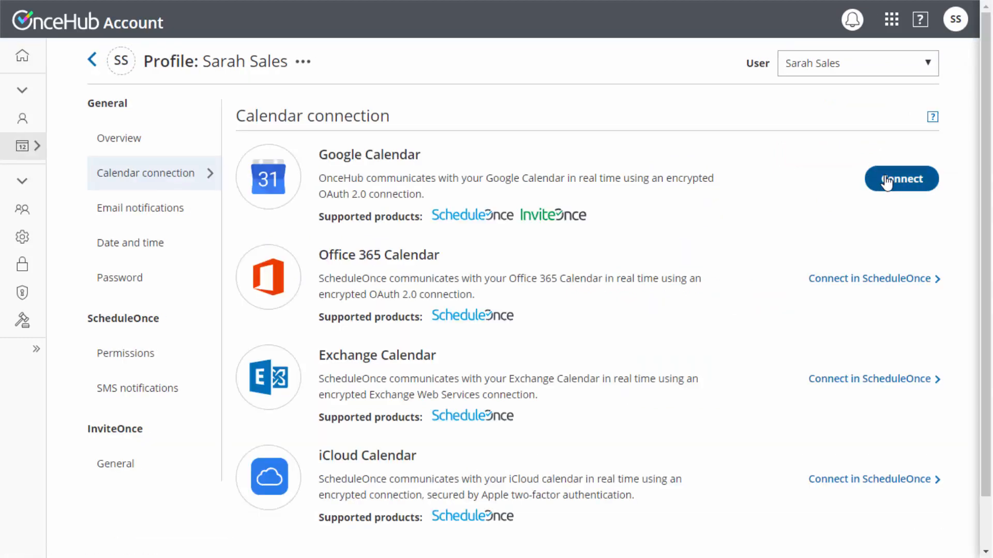
pyautogui.click(900, 179)
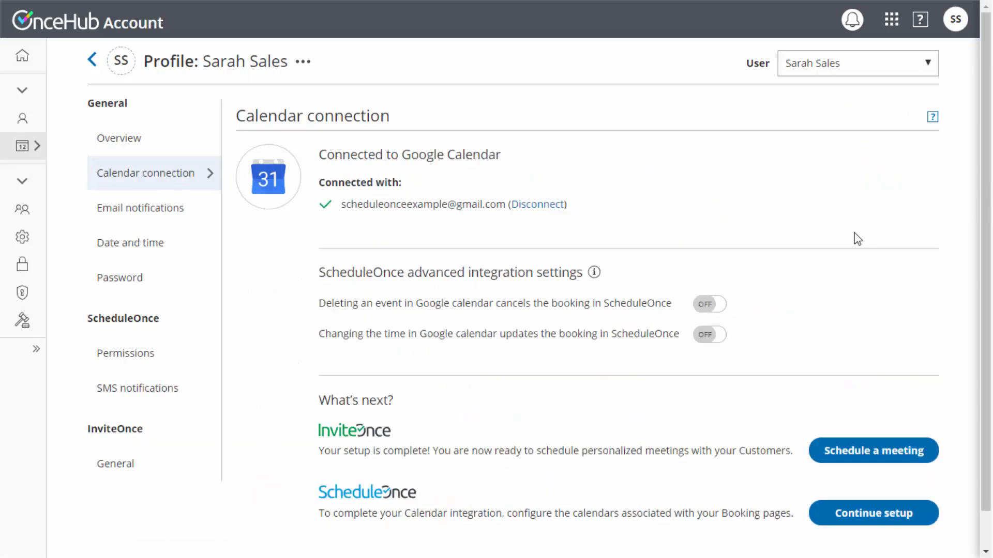